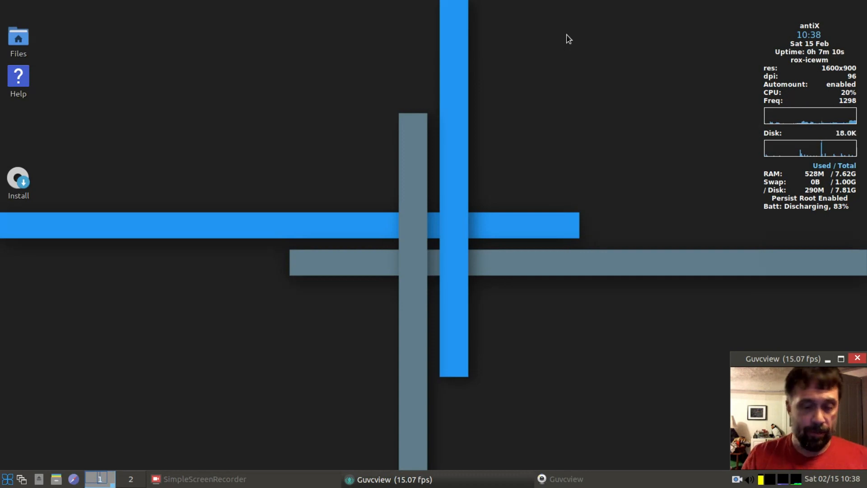
pyautogui.moveTo(25, 474)
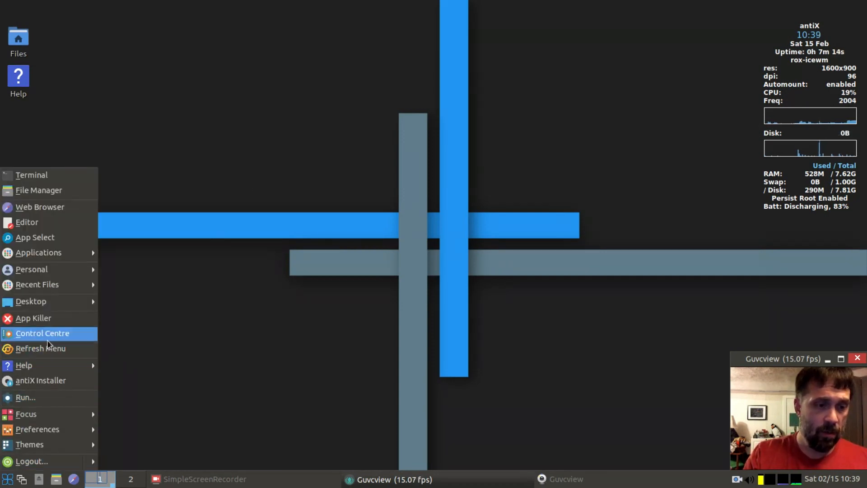
# - Launch the Control Centre and show its Network section of configuration tools
pyautogui.click(43, 333)
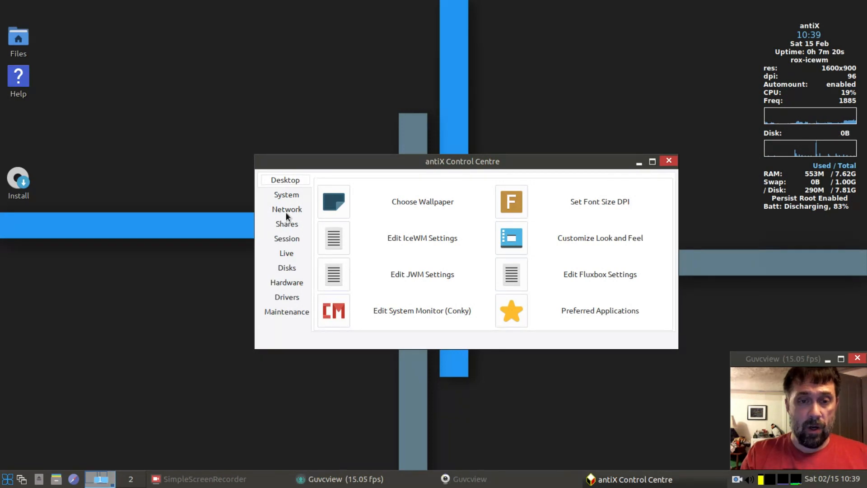
pyautogui.click(286, 209)
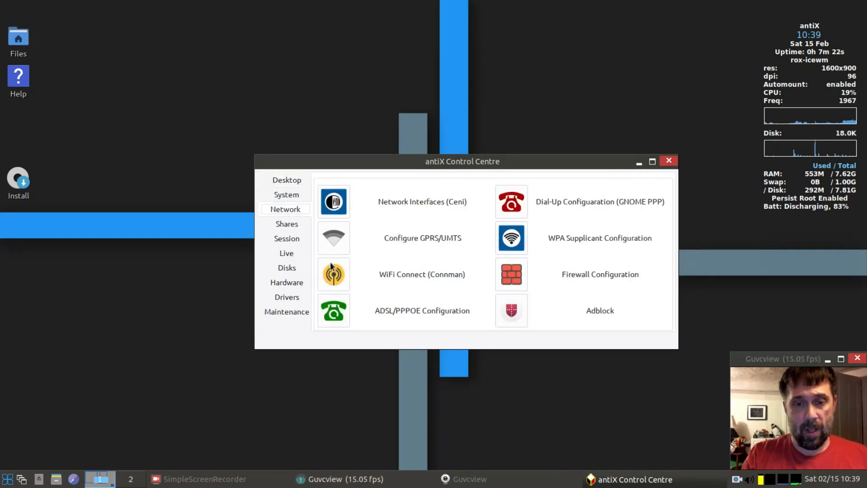
pyautogui.moveTo(321, 218)
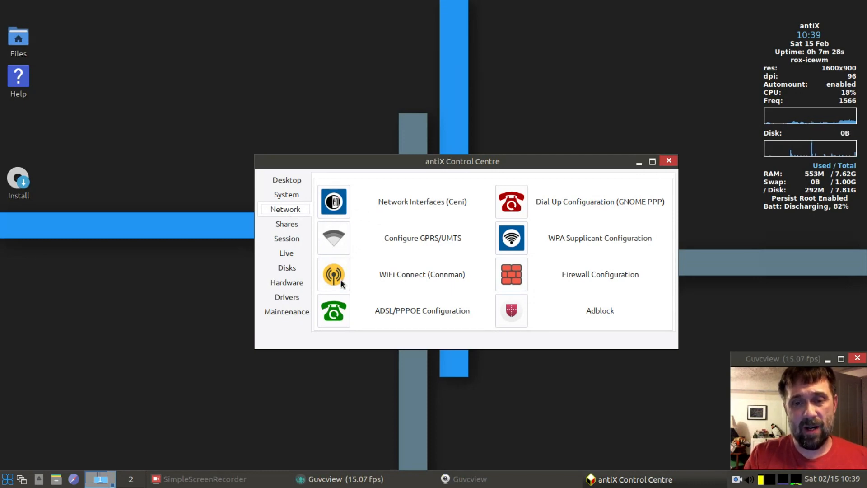
pyautogui.moveTo(430, 283)
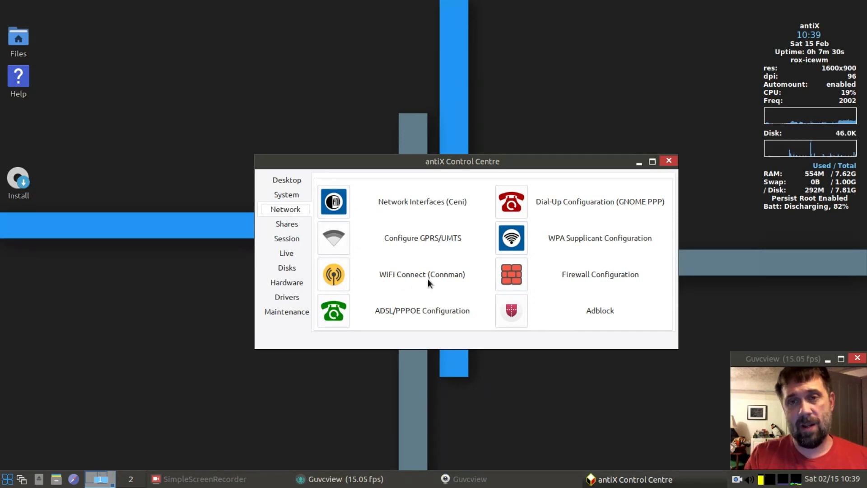
# - Launch WiFi Connect (Connman) and list Wired, WiFi and Bluetooth under the tray's Technologies menu
pyautogui.click(422, 274)
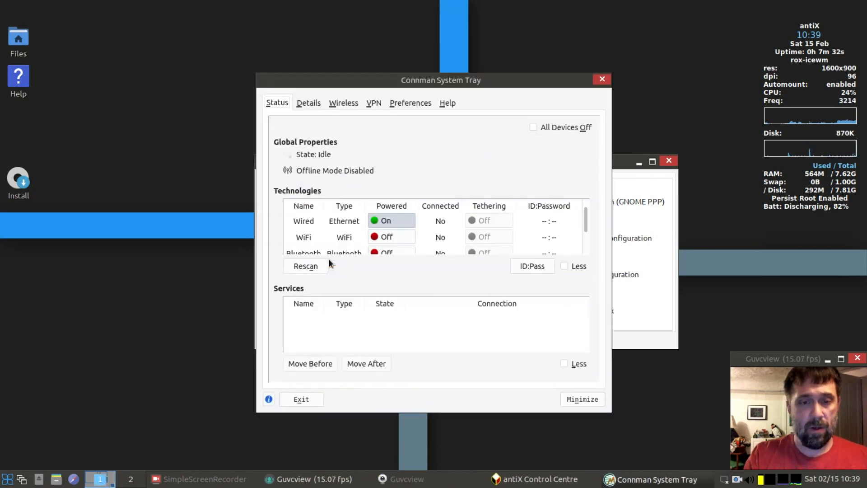
pyautogui.moveTo(425, 152)
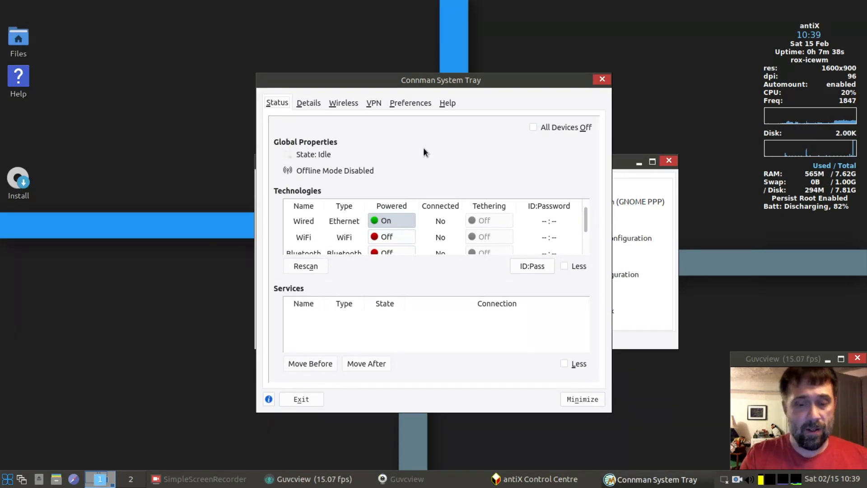
pyautogui.moveTo(400, 327)
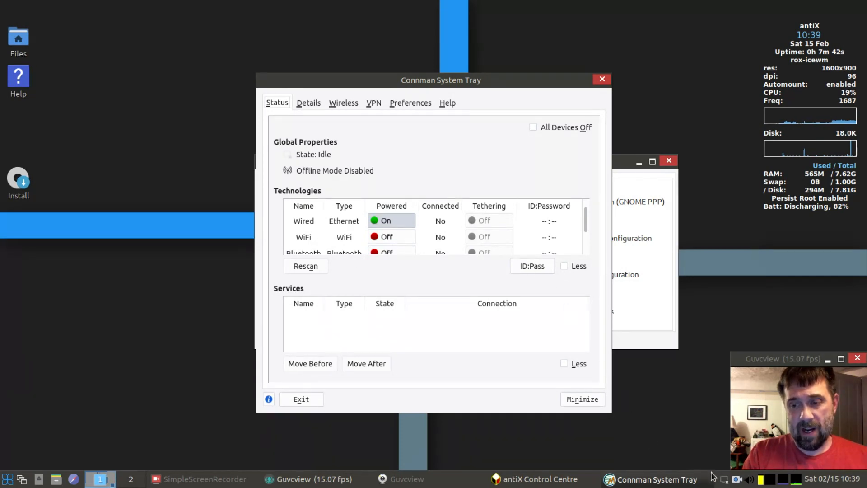
pyautogui.rightClick(722, 479)
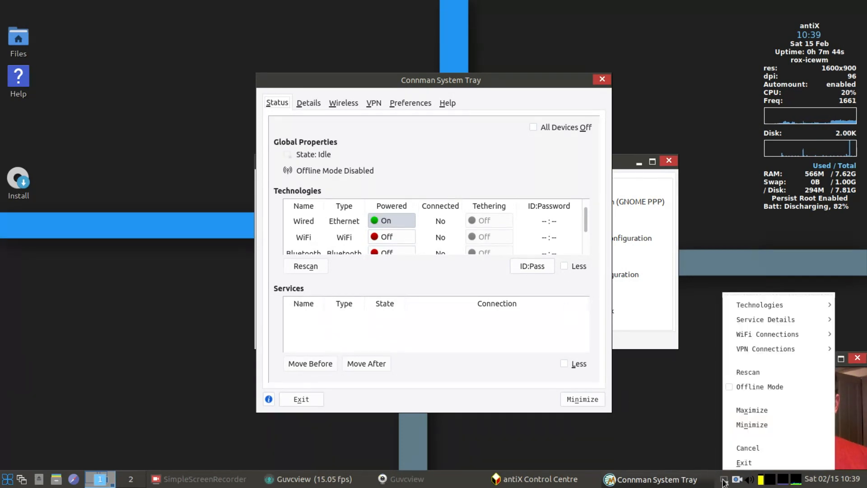
pyautogui.moveTo(767, 334)
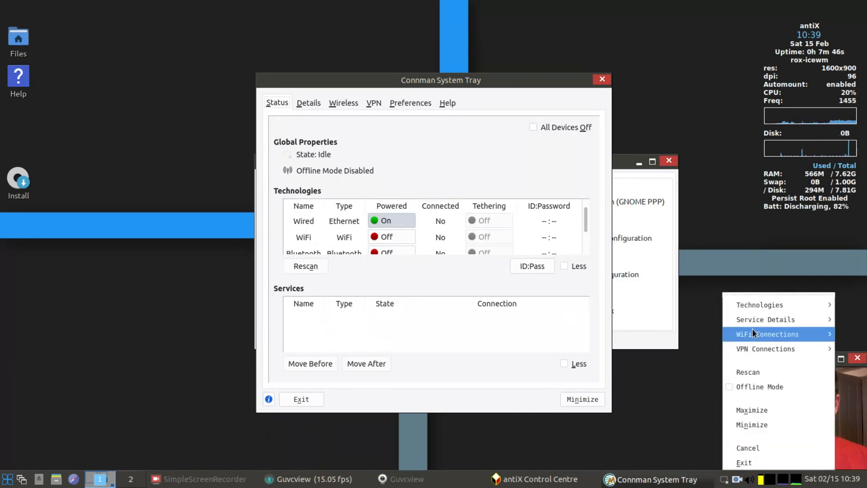
pyautogui.moveTo(765, 349)
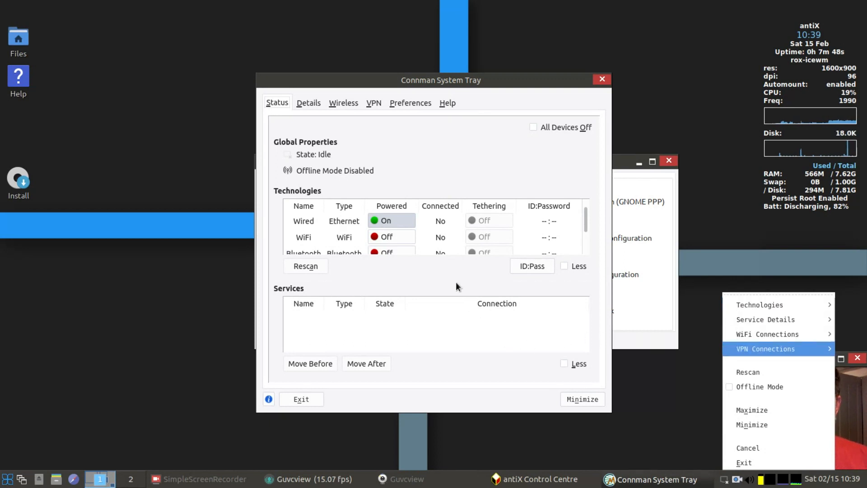
pyautogui.moveTo(774, 304)
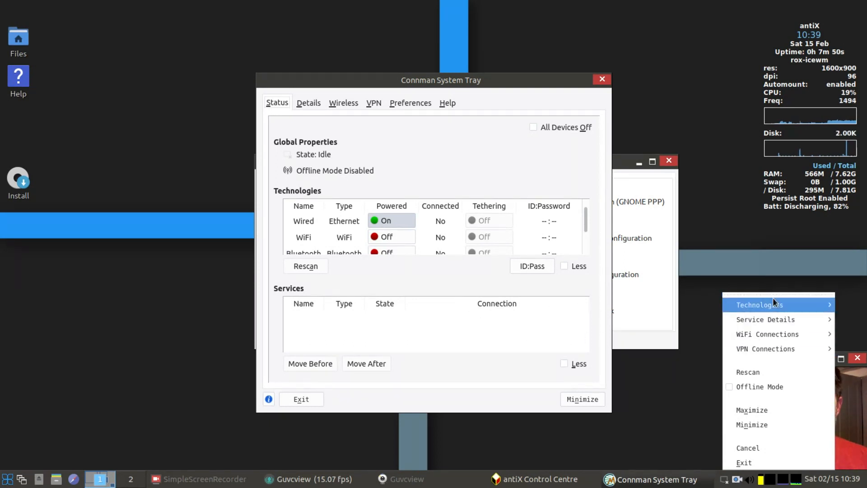
pyautogui.click(759, 305)
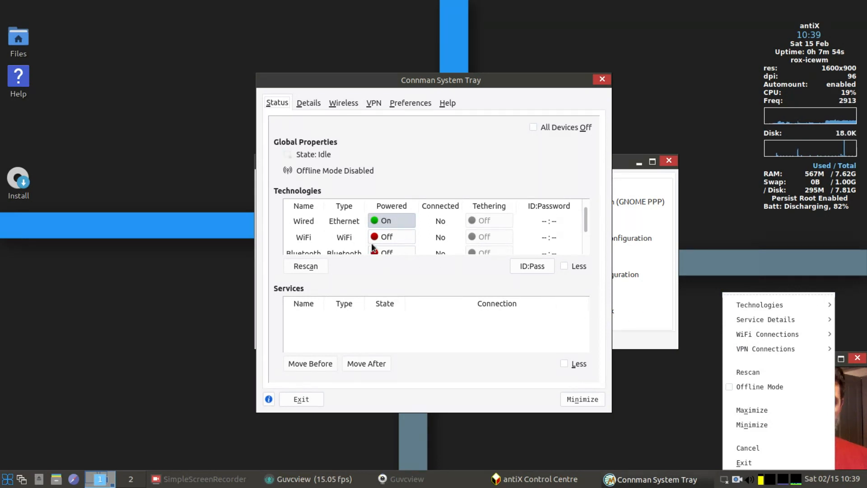
pyautogui.moveTo(469, 250)
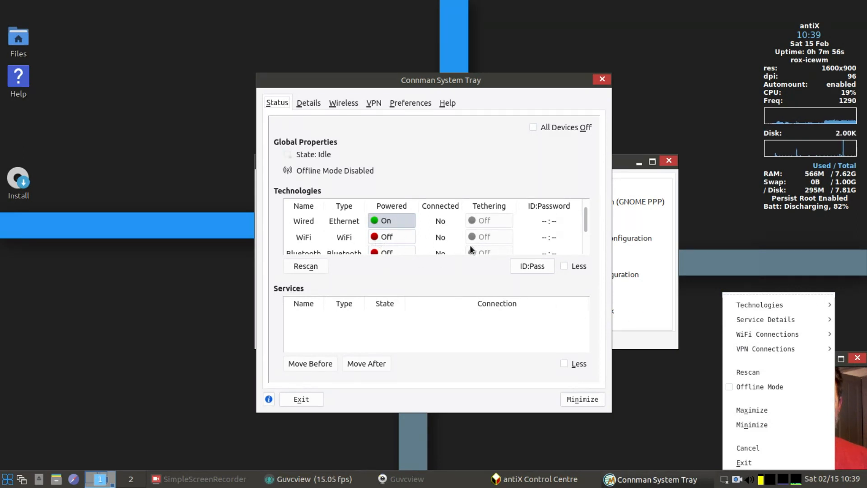
pyautogui.click(760, 304)
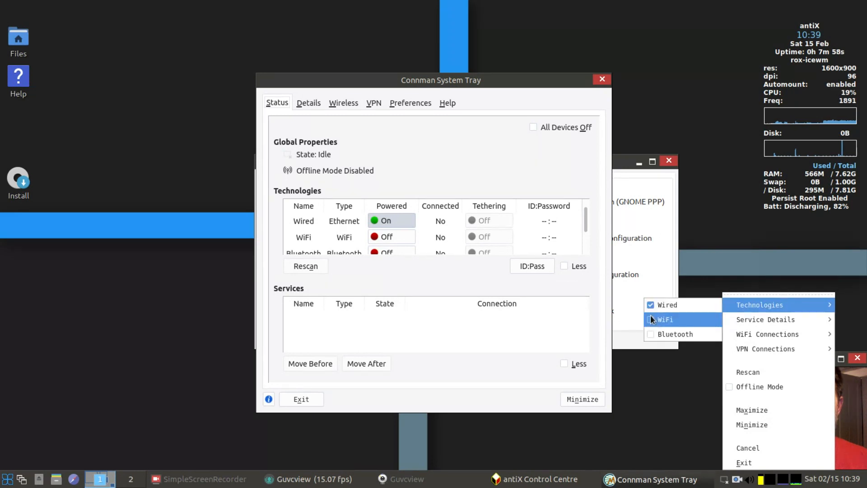
# - Switch WiFi on and choose tardis-5g from the tray's WiFi Connections list
pyautogui.click(666, 319)
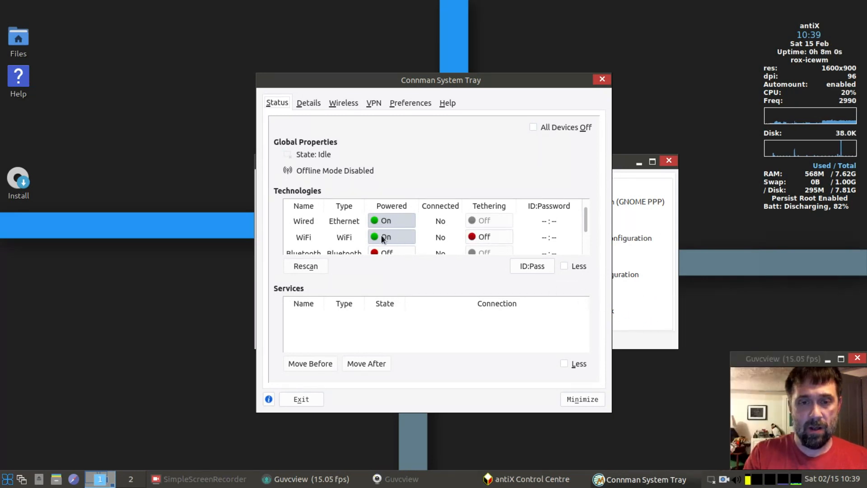
pyautogui.rightClick(710, 479)
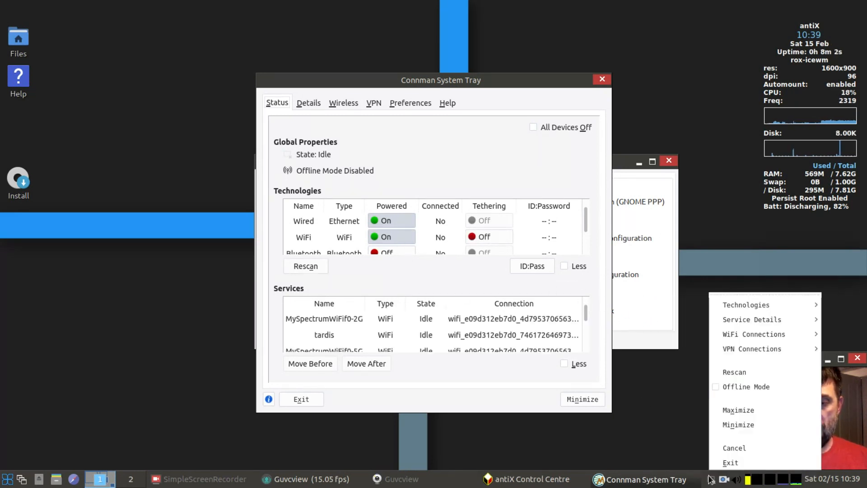
pyautogui.click(754, 334)
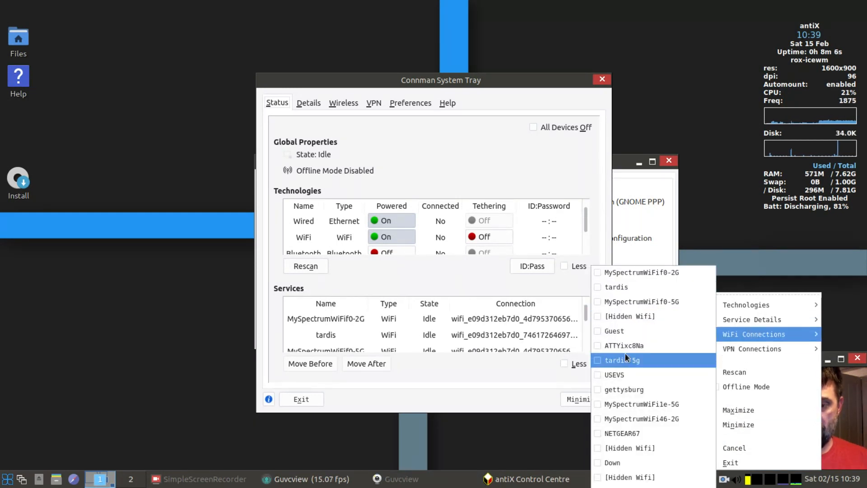
pyautogui.click(622, 360)
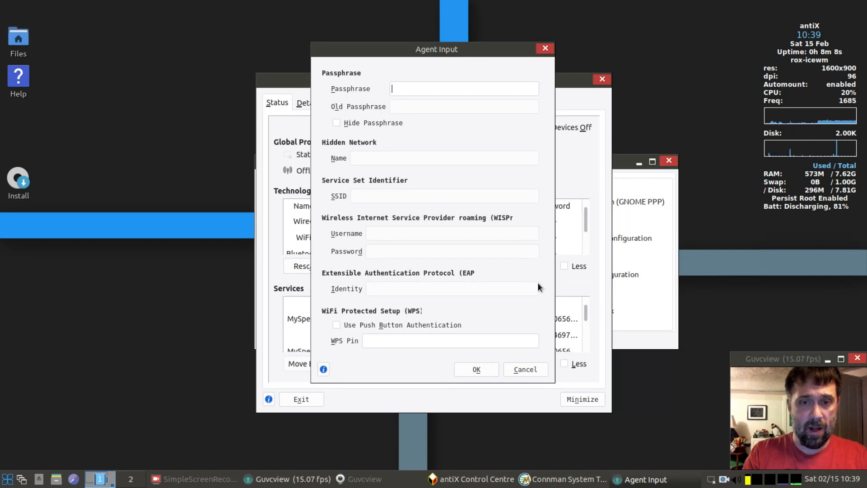
pyautogui.click(336, 122)
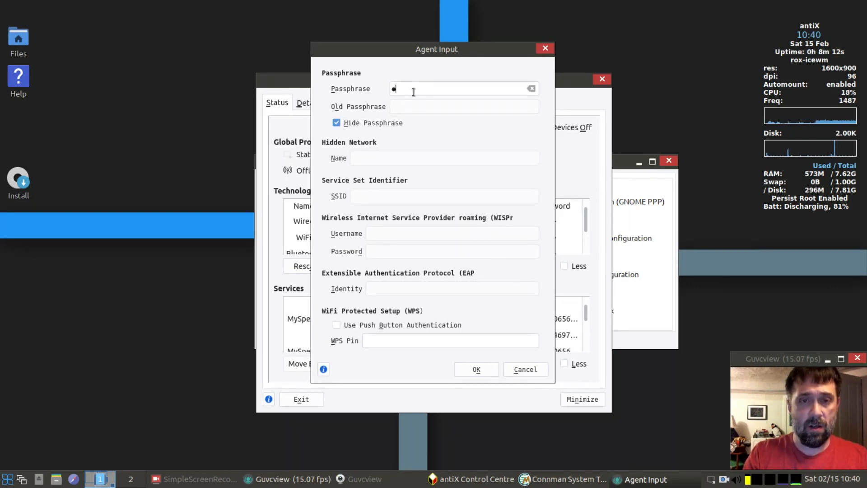
pyautogui.write('password')
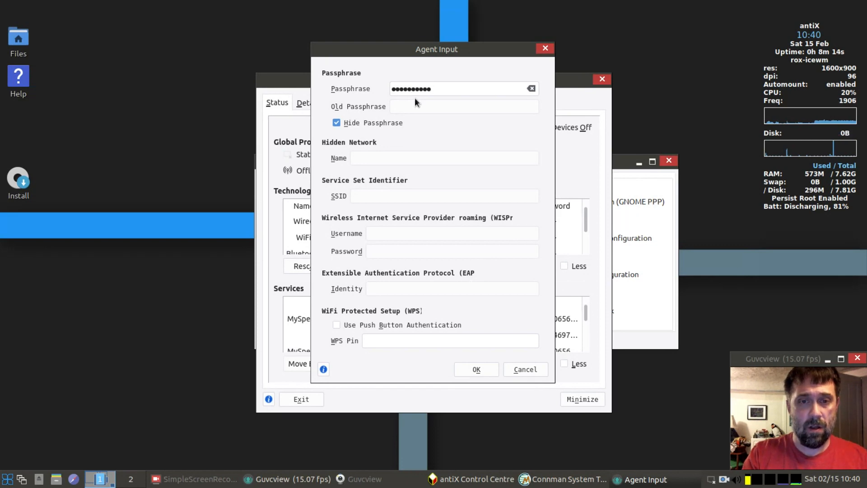
pyautogui.click(476, 368)
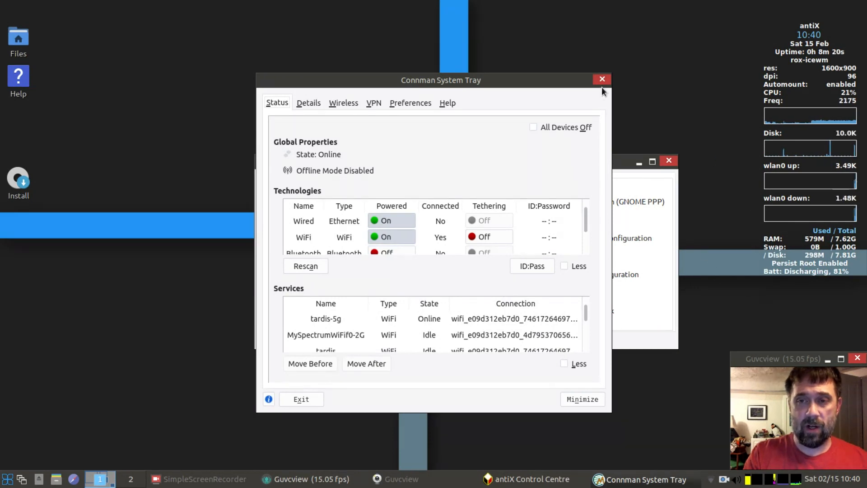
# - Close Connman System Tray and the Control Centre, leaving a clean desktop
pyautogui.click(601, 79)
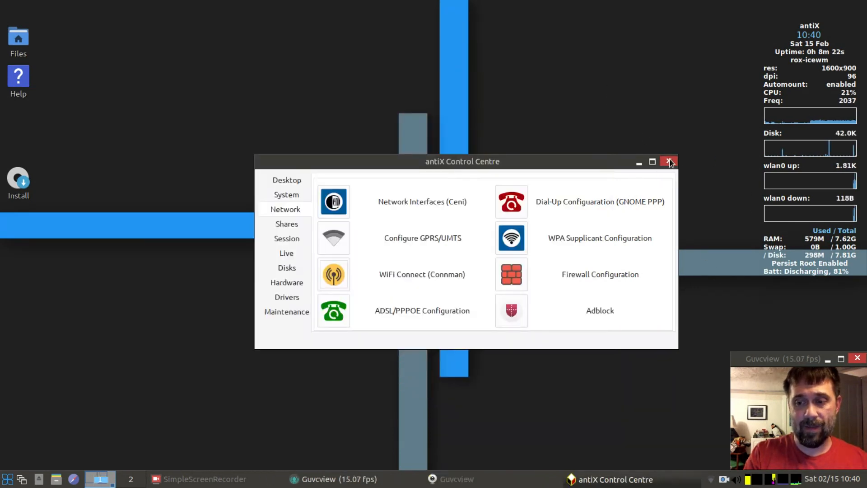
pyautogui.click(669, 161)
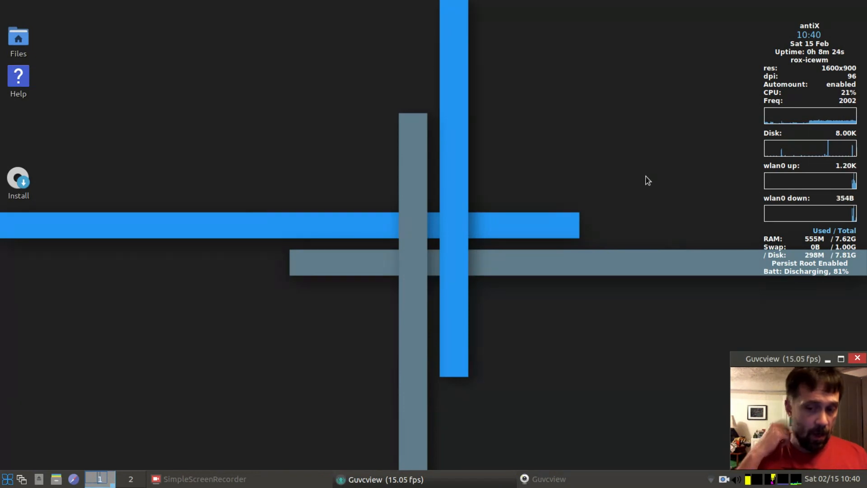
pyautogui.moveTo(713, 479)
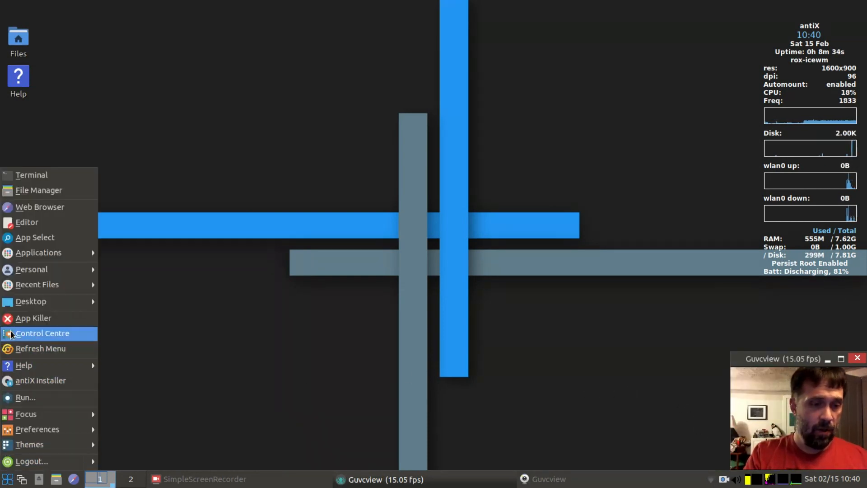
# - Reopen the Control Centre and show its Session section
pyautogui.click(42, 333)
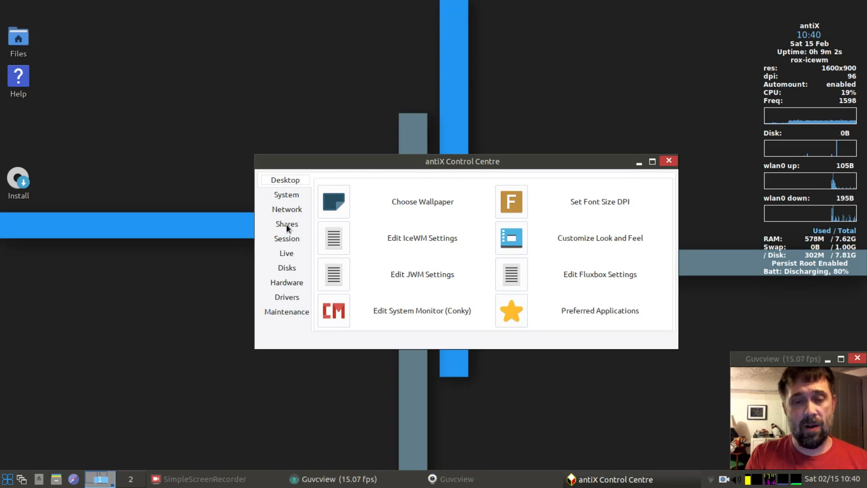
pyautogui.moveTo(287, 242)
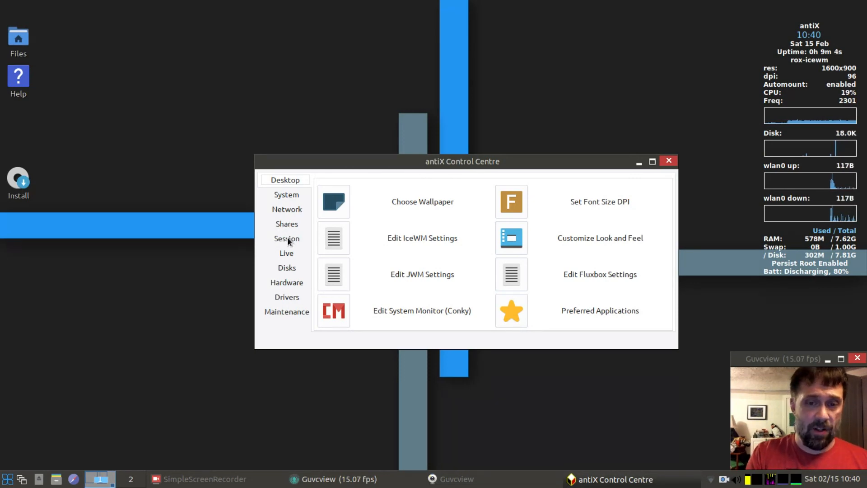
pyautogui.click(286, 238)
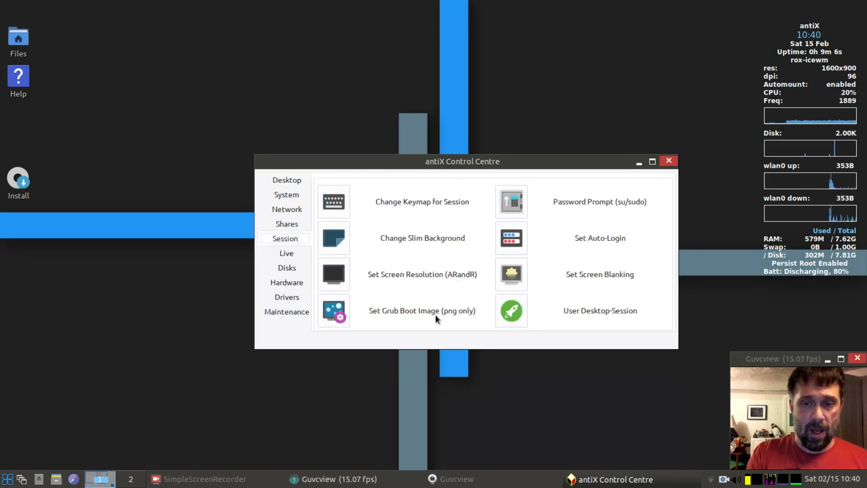
pyautogui.moveTo(566, 314)
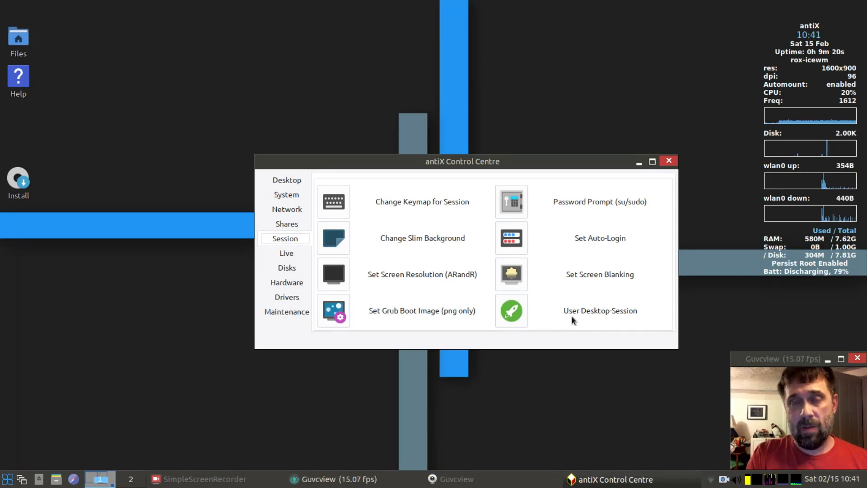
pyautogui.moveTo(512, 310)
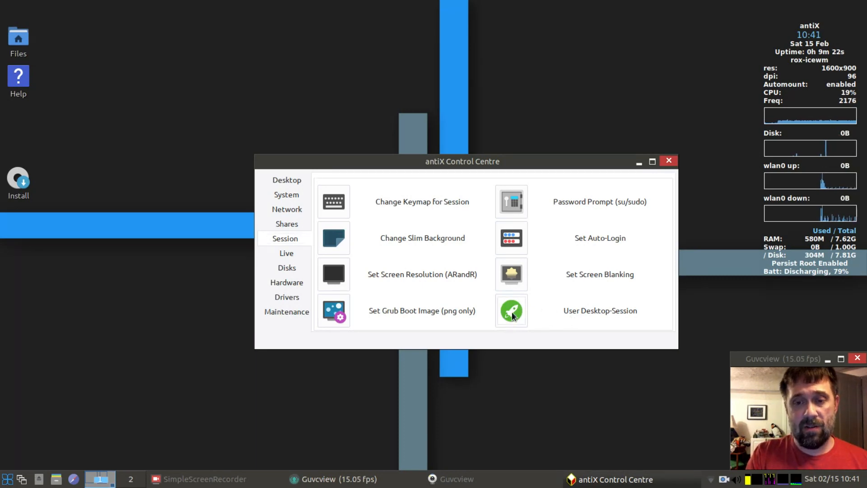
# - Edit the user desktop-session startup file with cmst & in Geany, save it and close the editor
pyautogui.click(512, 310)
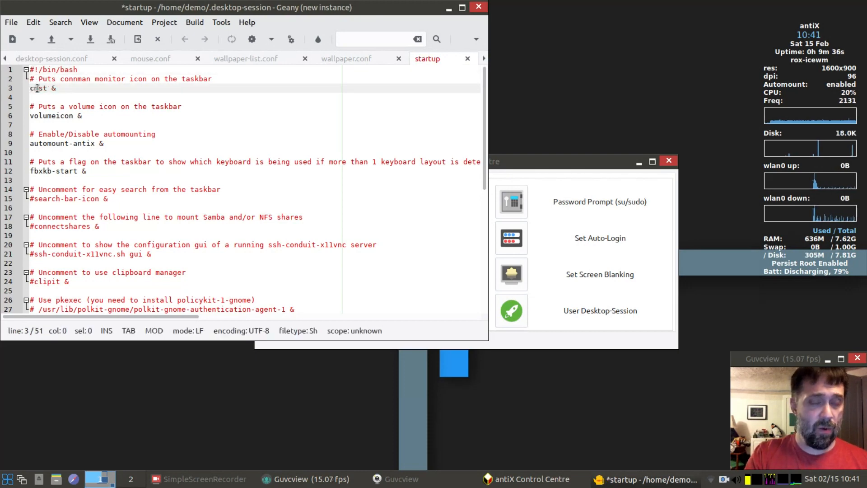
pyautogui.scroll(-3)
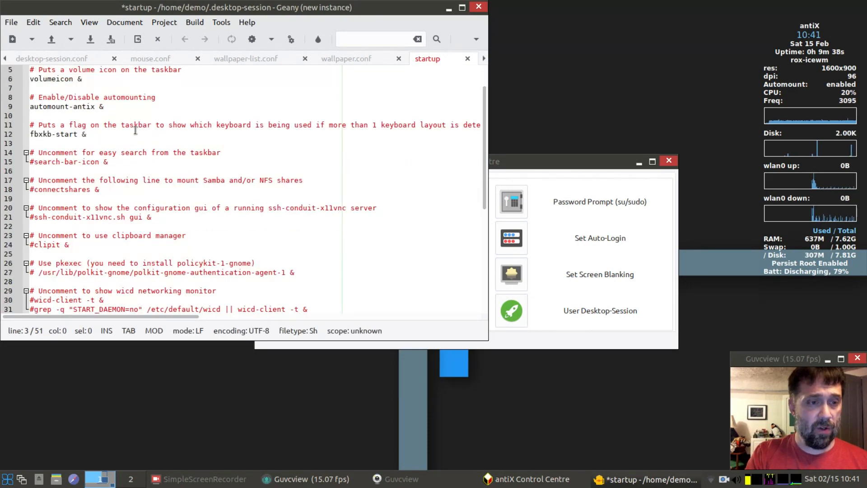
pyautogui.scroll(-3)
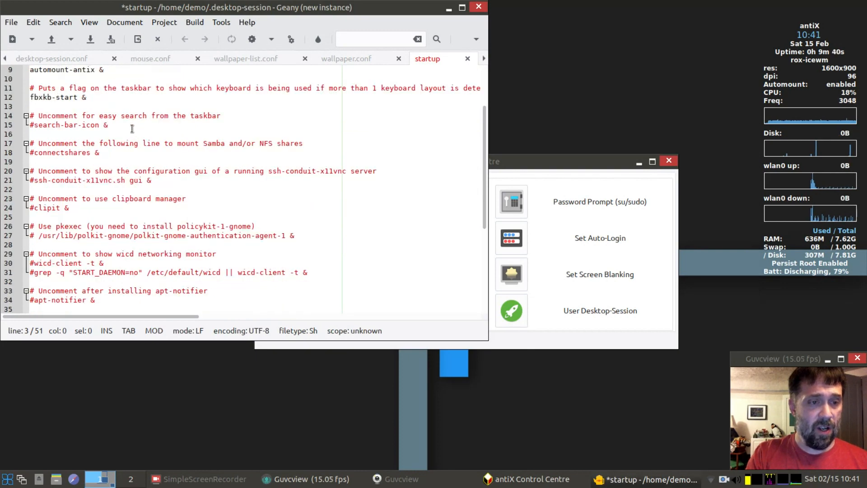
pyautogui.scroll(-3)
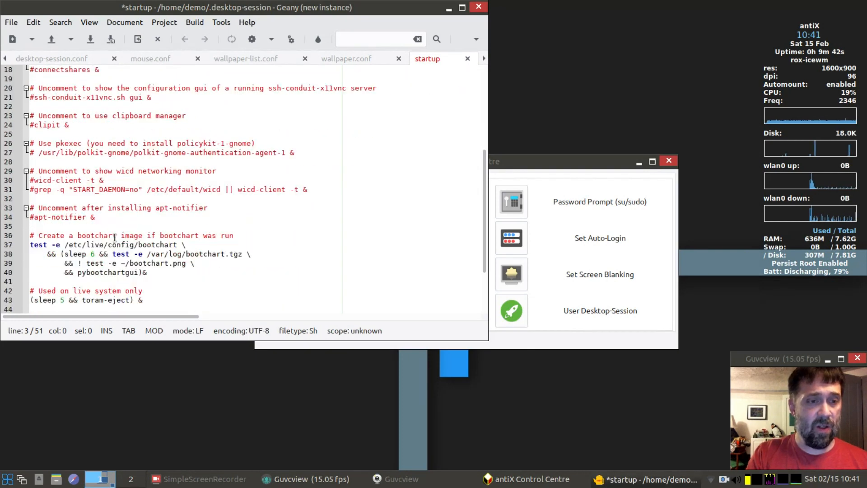
pyautogui.scroll(-3)
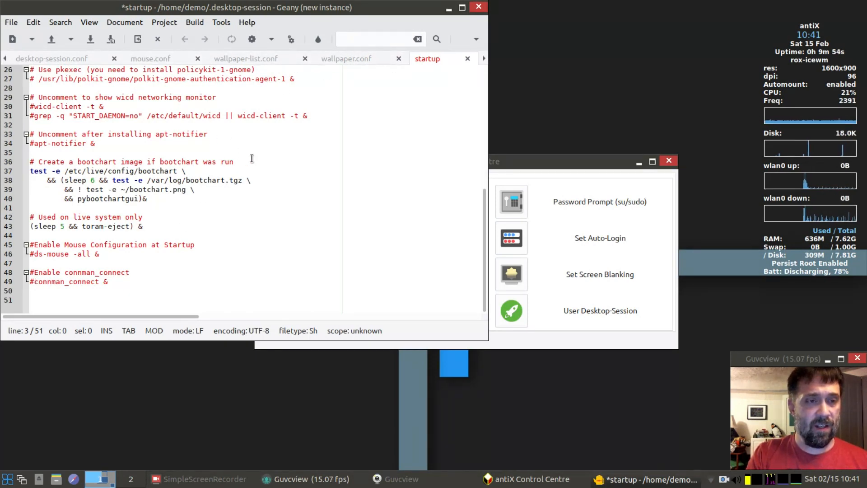
pyautogui.moveTo(479, 8)
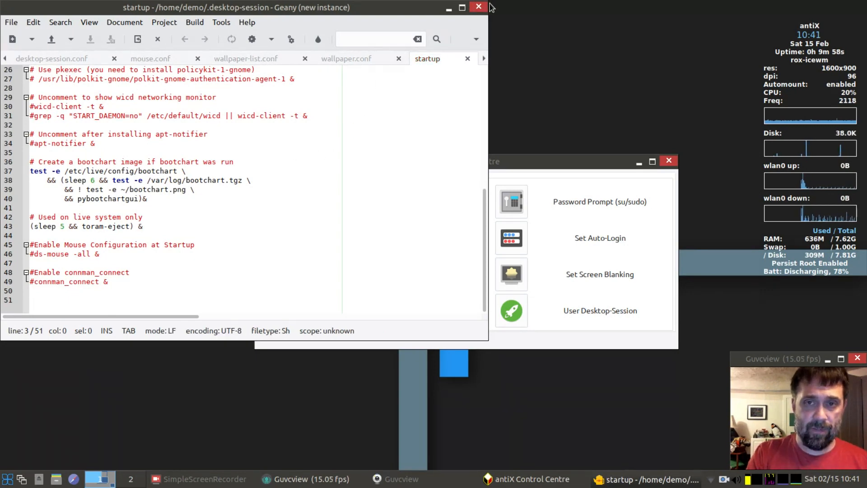
pyautogui.click(478, 7)
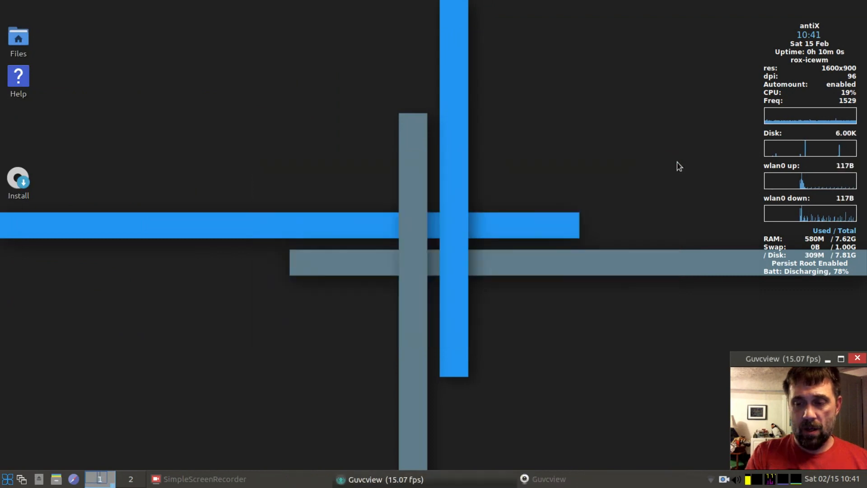
pyautogui.moveTo(127, 211)
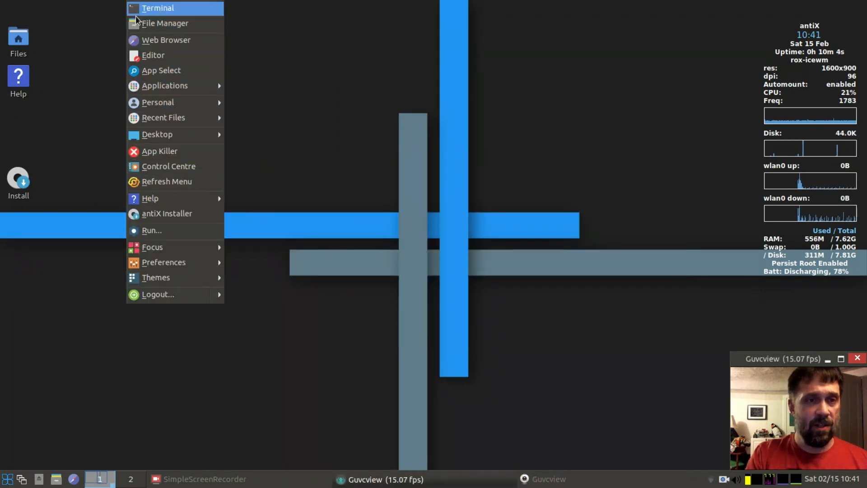
# - Open a terminal and start typing a command before running htop and rebooting
pyautogui.click(158, 8)
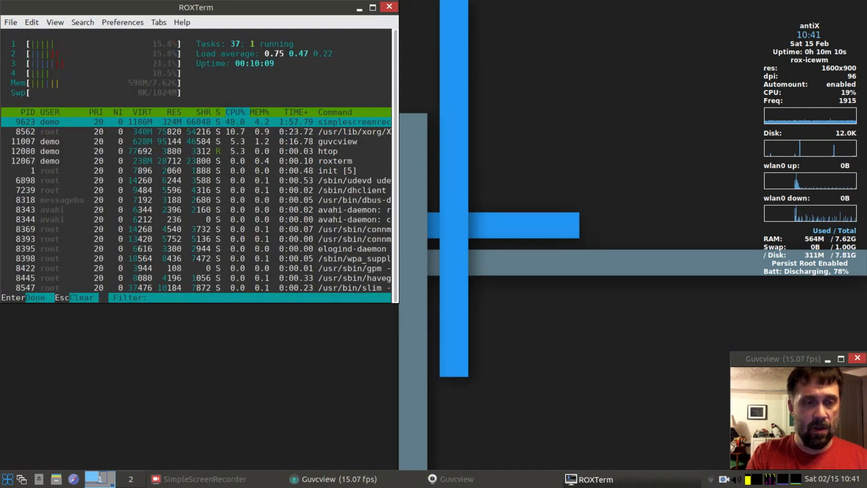
pyautogui.write('cs')
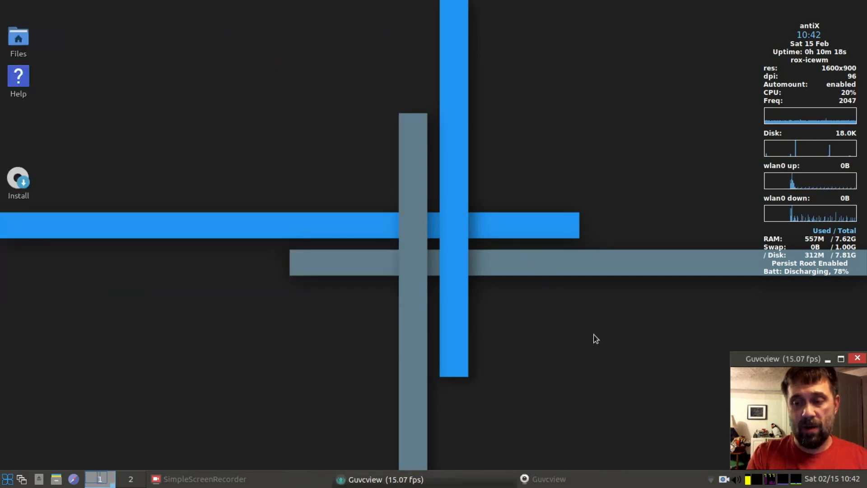
pyautogui.moveTo(483, 297)
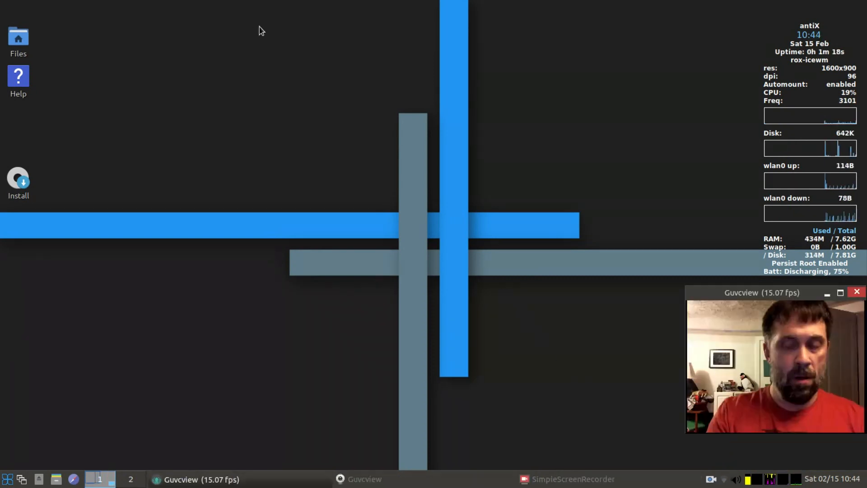
pyautogui.moveTo(381, 168)
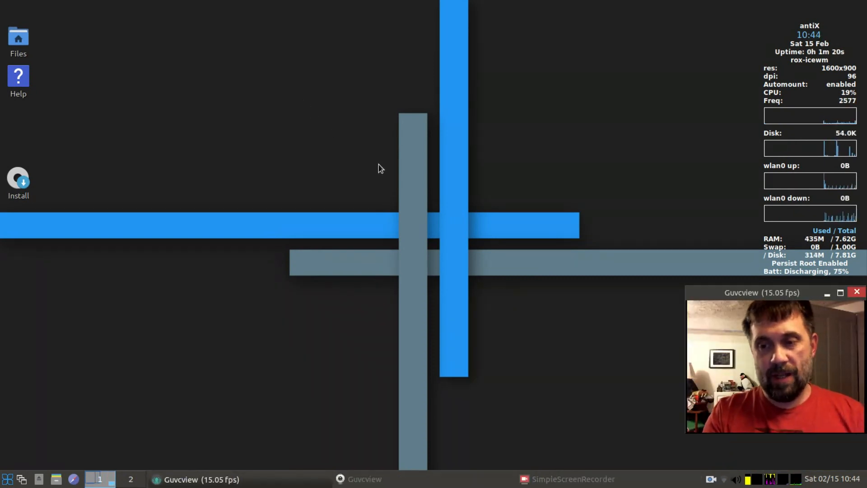
pyautogui.moveTo(690, 294)
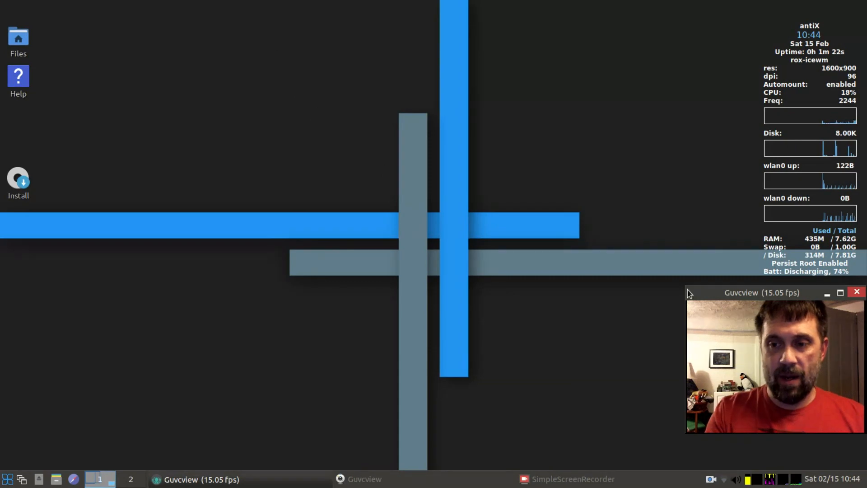
pyautogui.moveTo(726, 480)
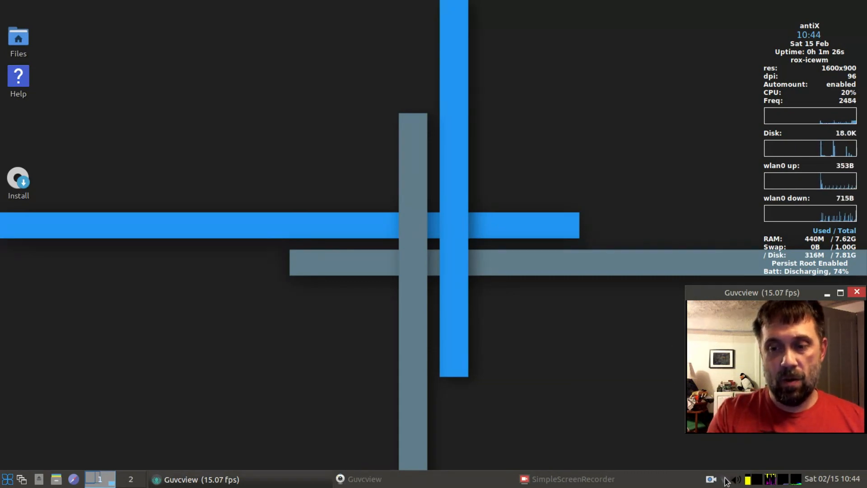
# - Show the autostarted cmst tray icon's context menu after the reboot
pyautogui.rightClick(726, 479)
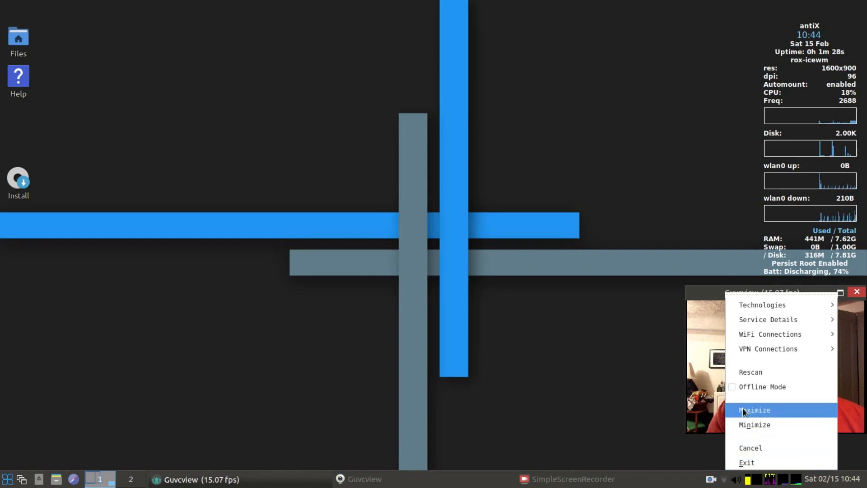
# - Review the Status, Details for tardis-5g, Wireless and Preferences tabs of the Connman window
pyautogui.click(753, 410)
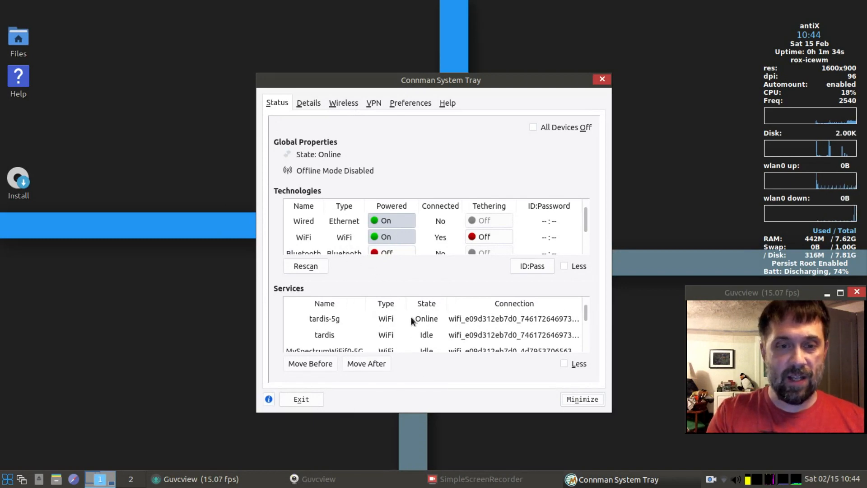
pyautogui.scroll(-3)
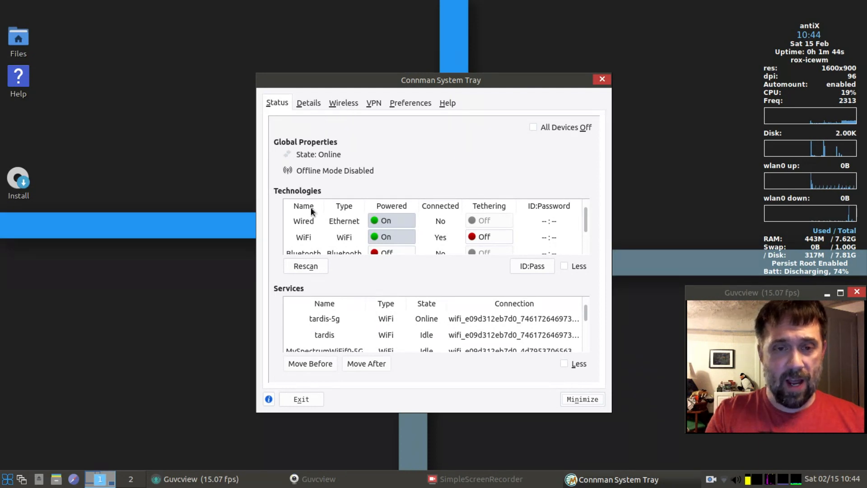
pyautogui.moveTo(418, 239)
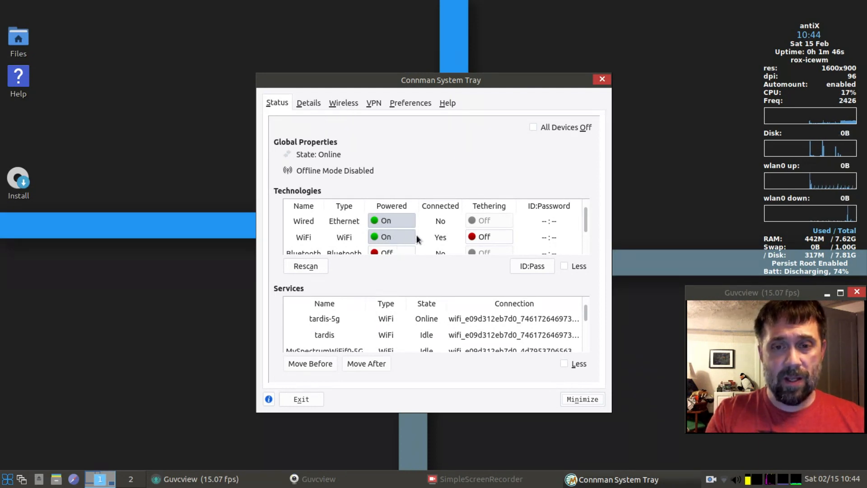
pyautogui.moveTo(356, 227)
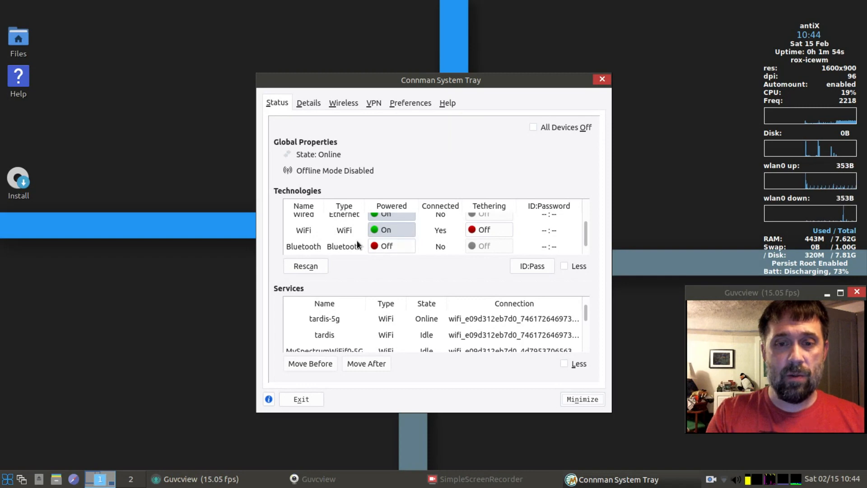
pyautogui.moveTo(339, 280)
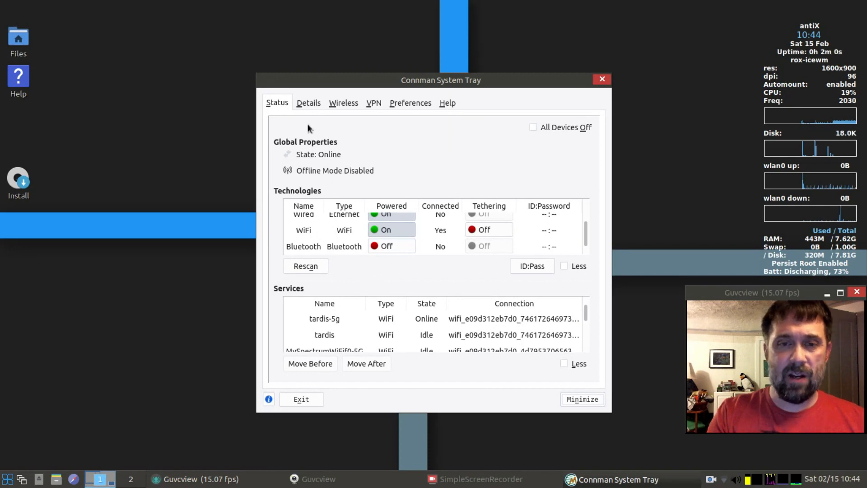
pyautogui.click(308, 103)
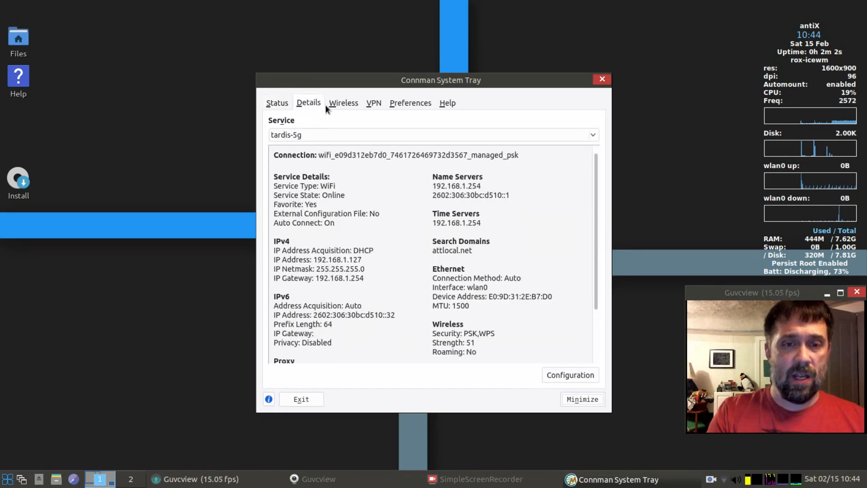
pyautogui.click(343, 103)
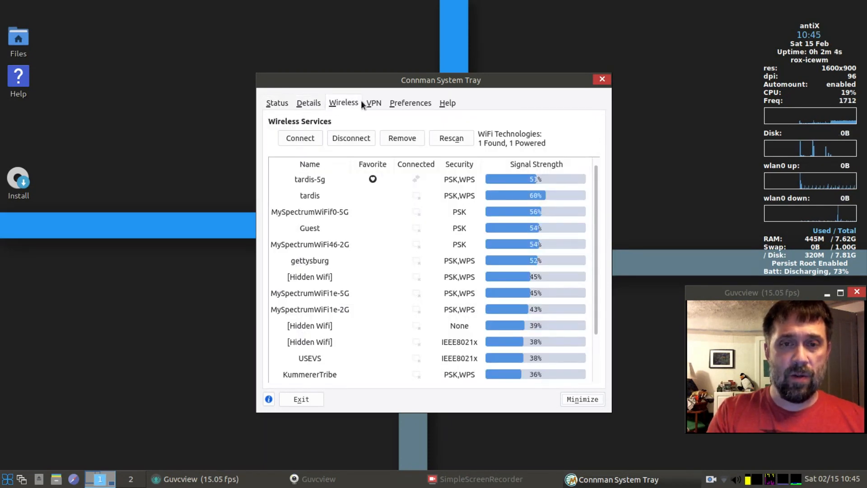
pyautogui.click(410, 103)
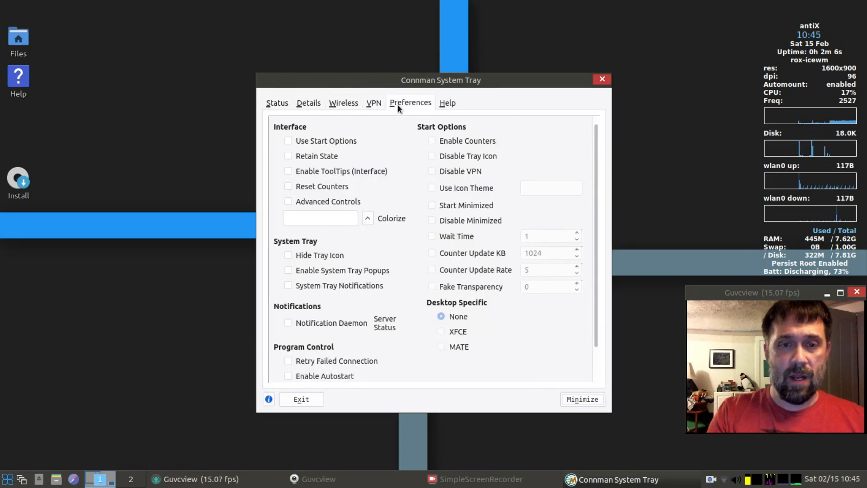
pyautogui.moveTo(410, 187)
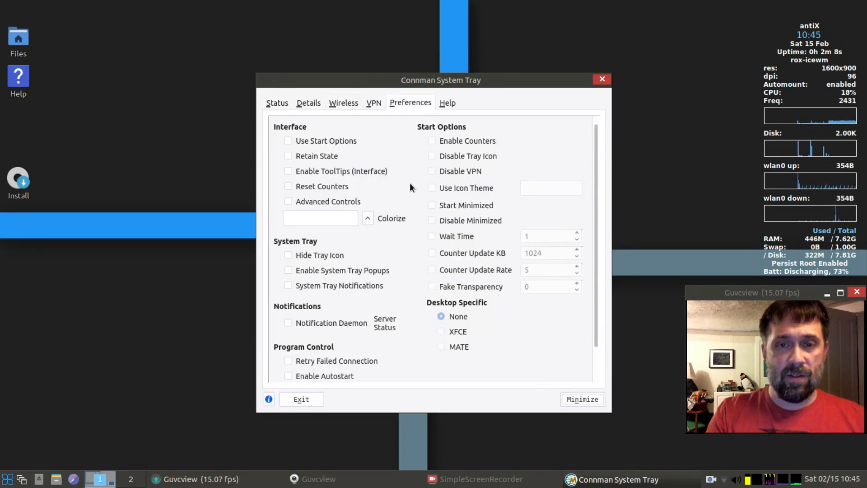
pyautogui.moveTo(363, 265)
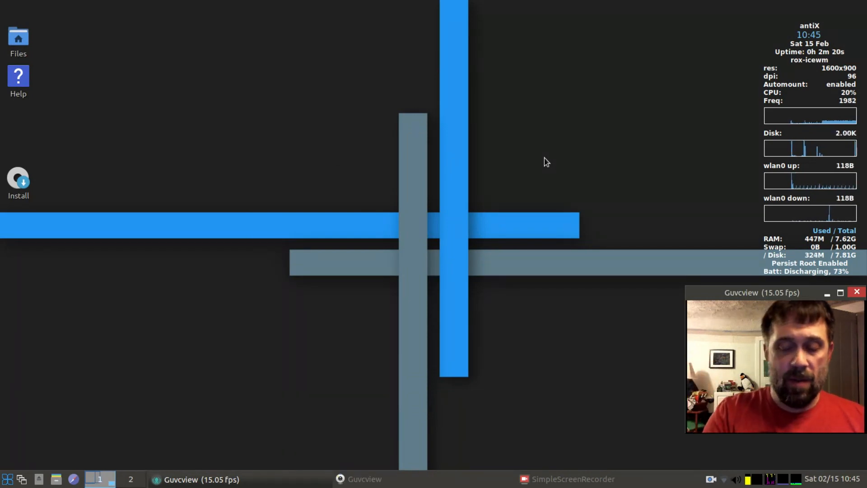
pyautogui.moveTo(696, 453)
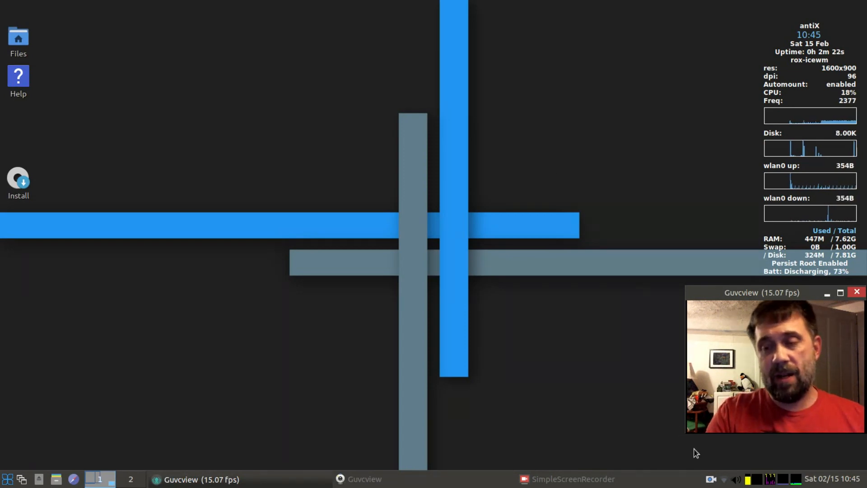
pyautogui.moveTo(507, 315)
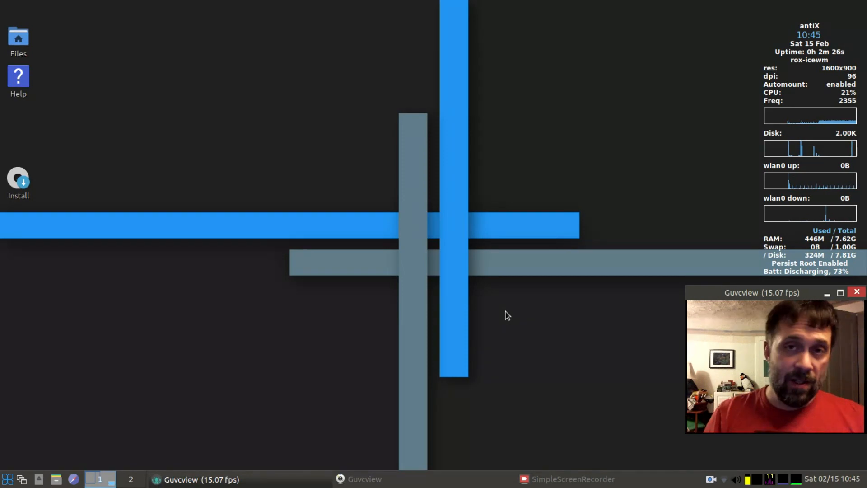
pyautogui.moveTo(717, 476)
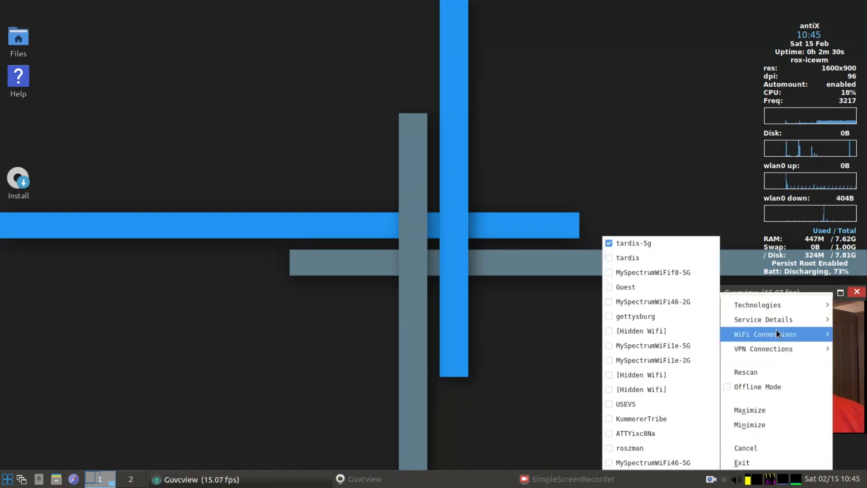
pyautogui.moveTo(679, 309)
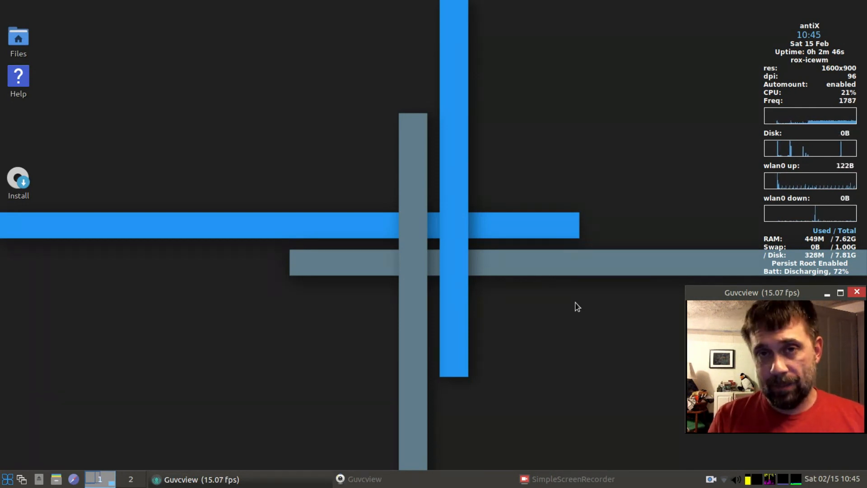
pyautogui.moveTo(333, 304)
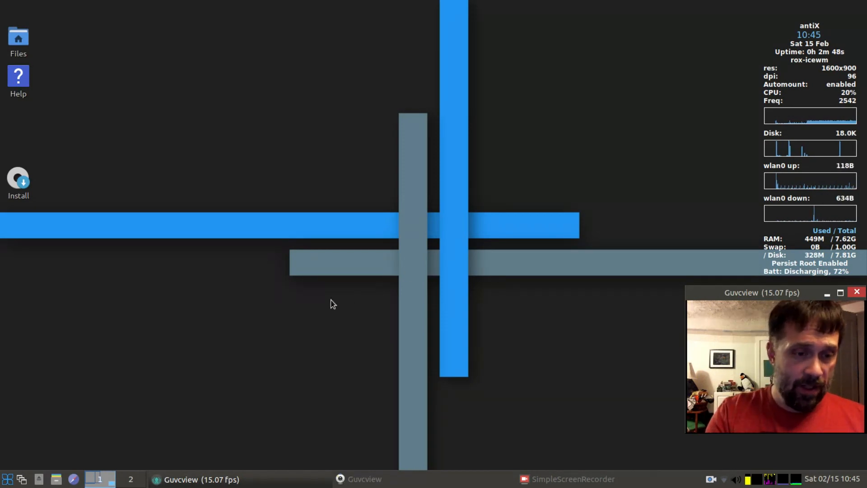
pyautogui.rightClick(332, 303)
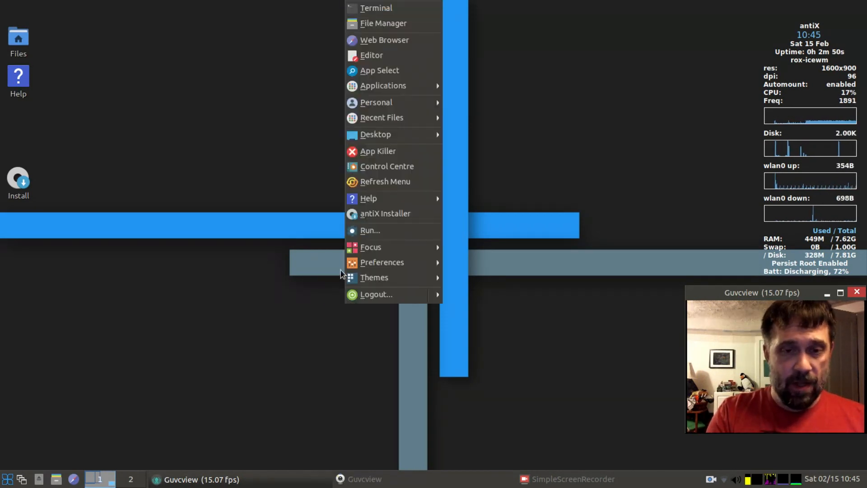
# - Run Ceni's wireless scan from the Control Centre's Network tools; it fails with a wpa_supplicant error
pyautogui.click(386, 167)
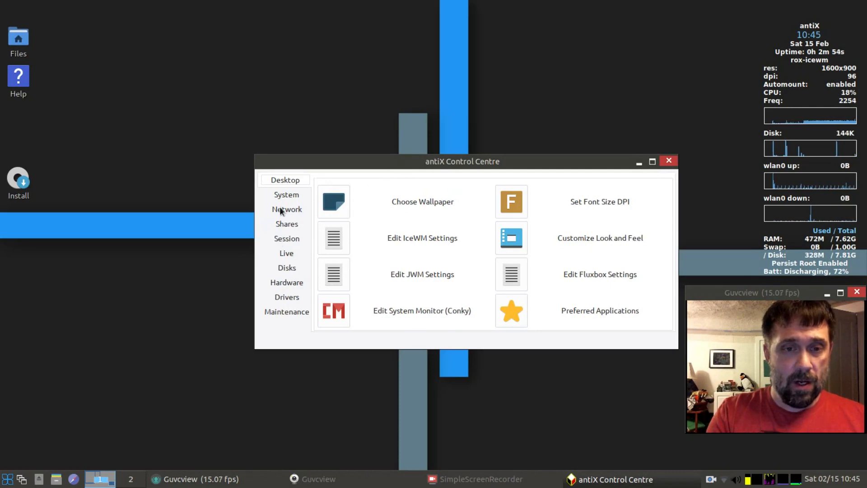
pyautogui.click(286, 209)
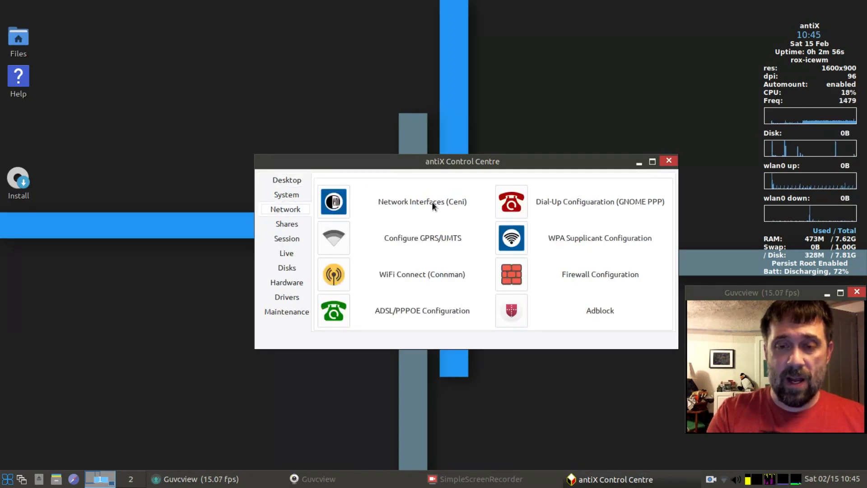
pyautogui.moveTo(333, 201)
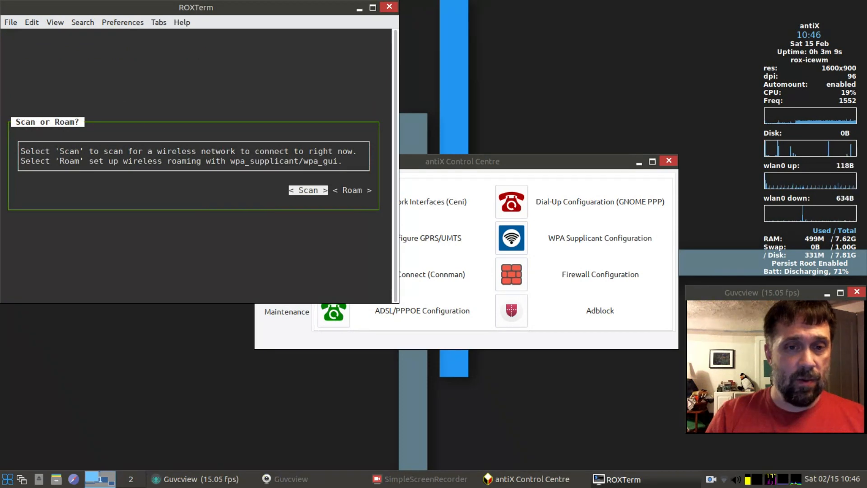
pyautogui.click(308, 191)
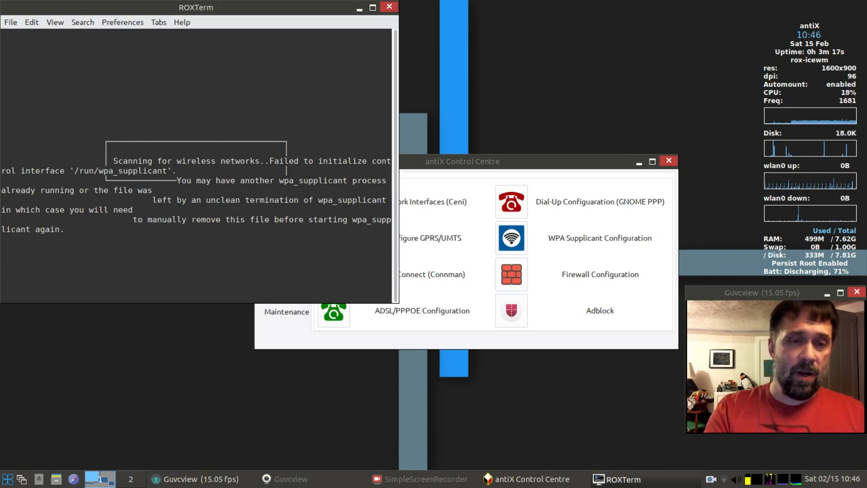
pyautogui.click(388, 7)
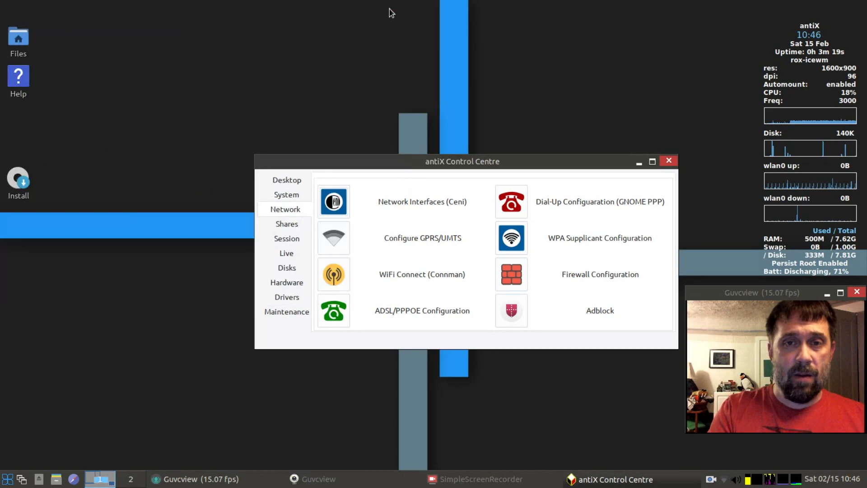
pyautogui.moveTo(379, 48)
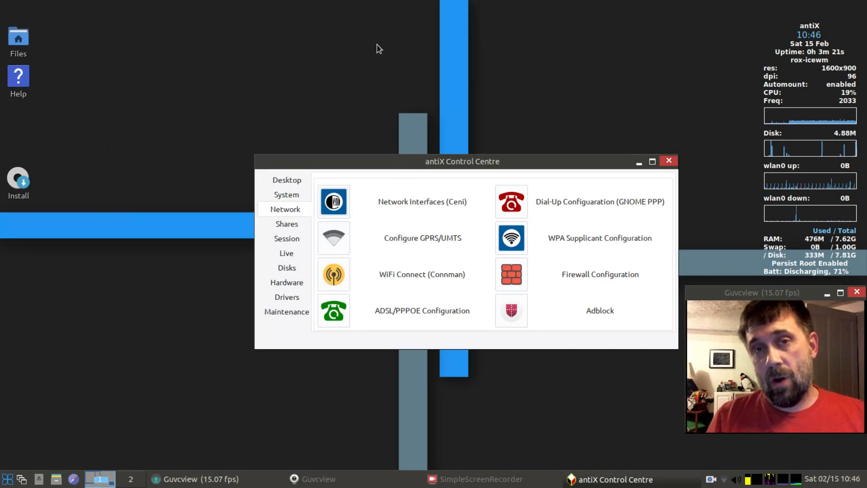